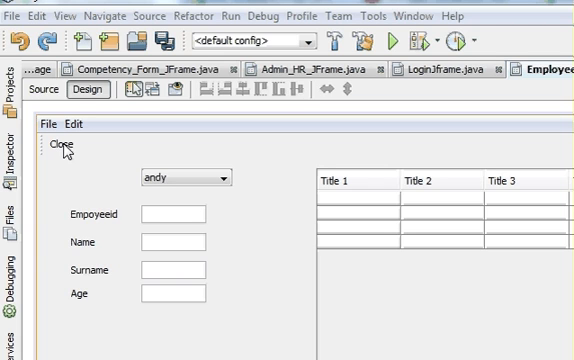
mouse_move(73, 157)
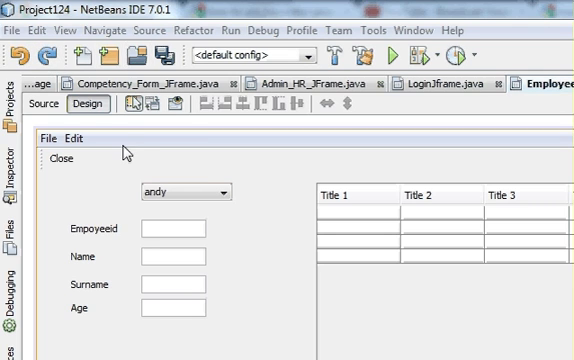
mouse_move(82, 162)
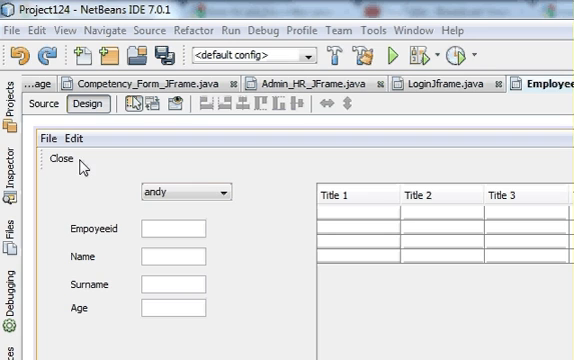
mouse_move(74, 160)
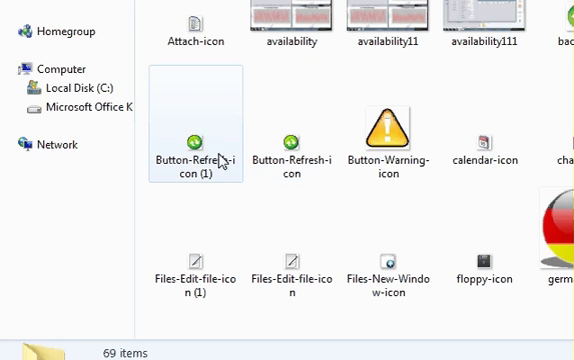
Step: Browse the already saved icon images in the Windows Explorer icons folder
left_click(290, 145)
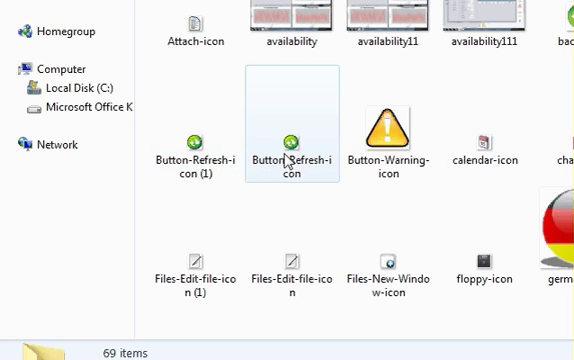
scroll("right", 3)
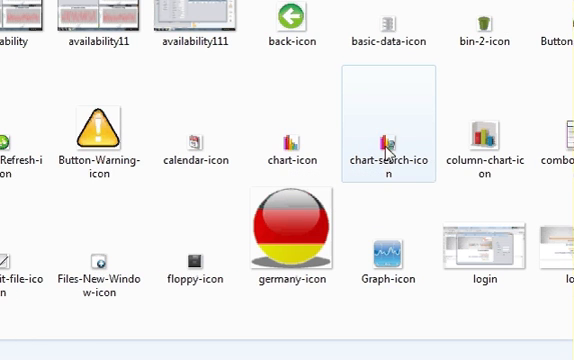
mouse_move(399, 137)
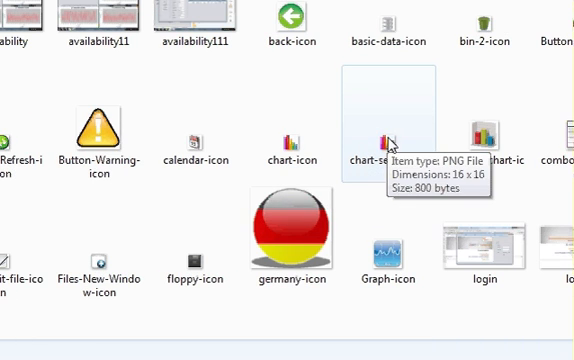
scroll("right", 3)
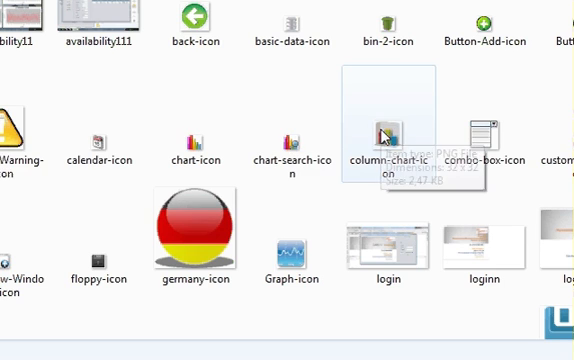
scroll("up", 3)
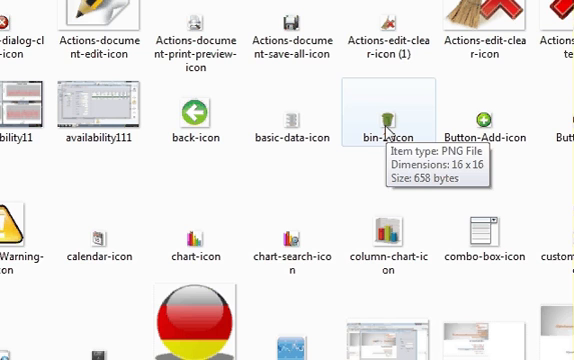
mouse_move(250, 162)
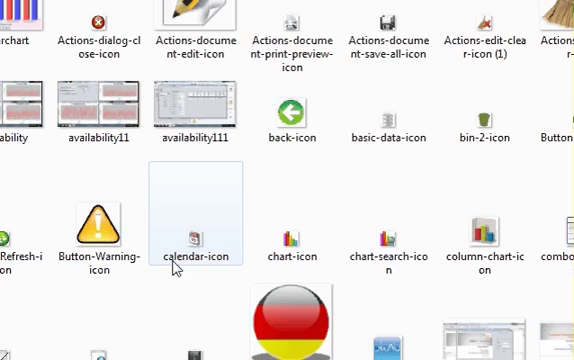
scroll("down", 3)
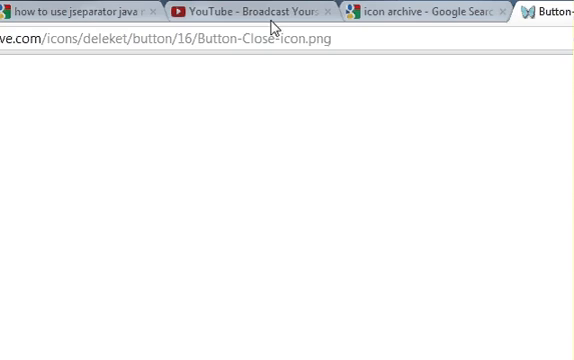
Step: Open the Icon Archive website from the 'icon archive' Google results
left_click(420, 13)
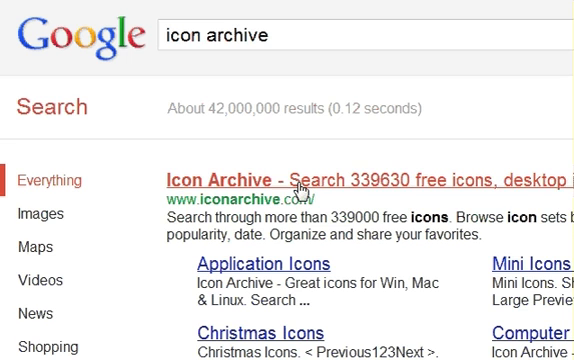
left_click(330, 181)
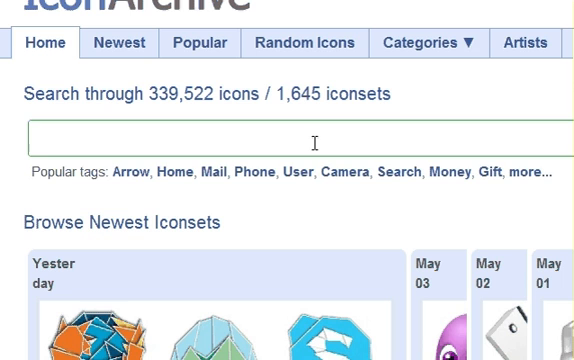
Step: Search IconArchive for 'close' and filter the results to 16 × 16 px icons
type("c")
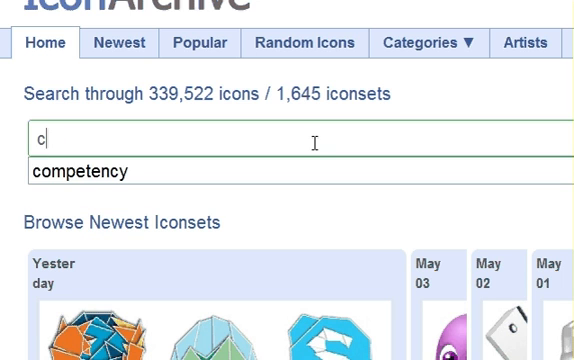
type("close")
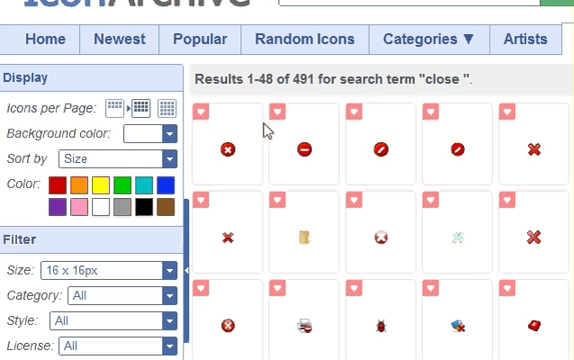
mouse_move(378, 151)
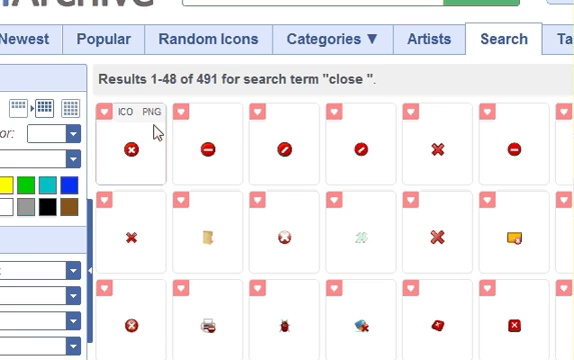
left_click(165, 271)
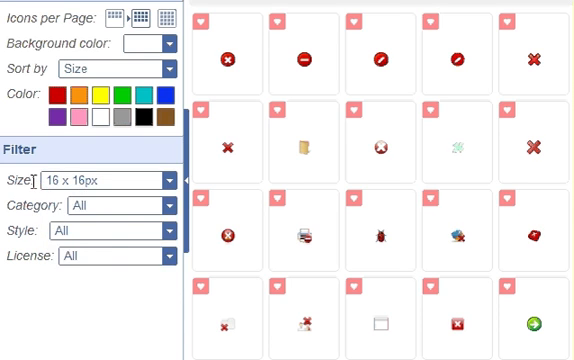
left_click(110, 180)
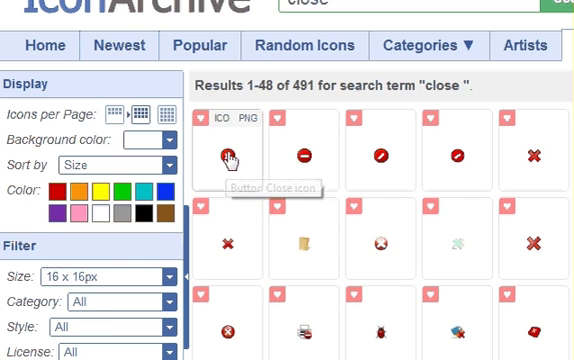
left_click(110, 277)
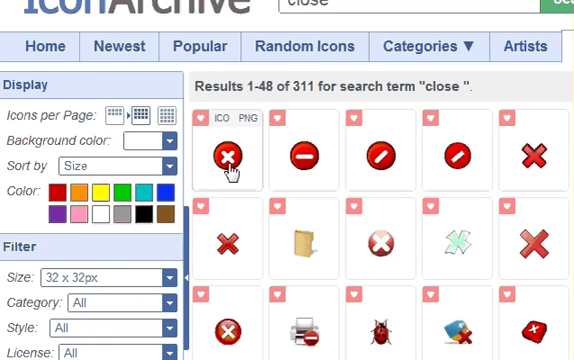
left_click(160, 189)
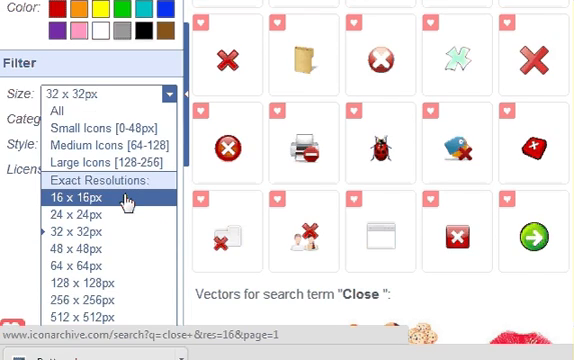
left_click(78, 199)
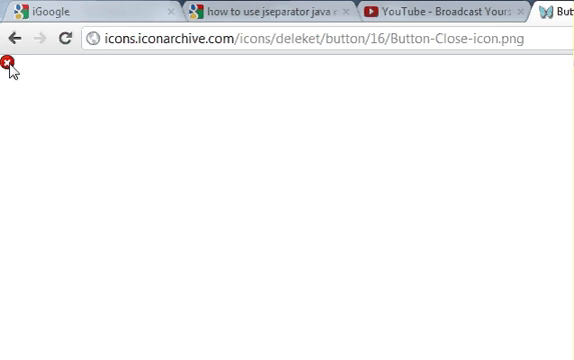
Step: Save the Button-Close-icon image as a PNG into the icons folder
right_click(10, 62)
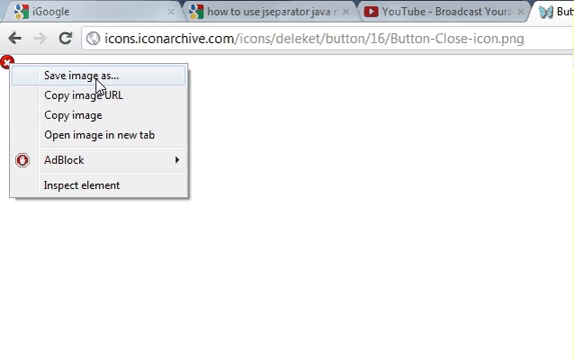
left_click(95, 74)
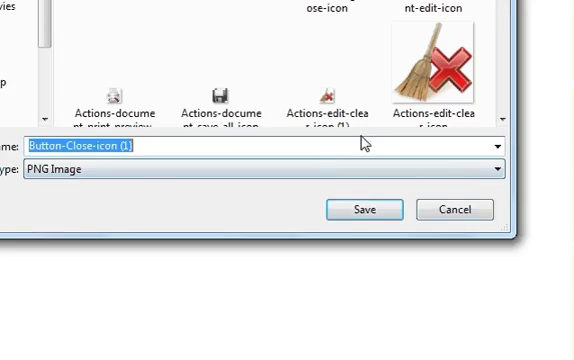
left_click(363, 209)
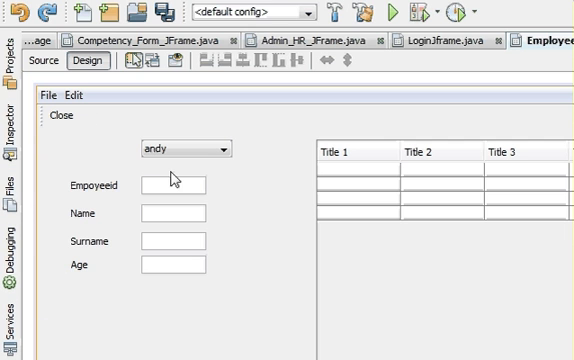
mouse_move(104, 138)
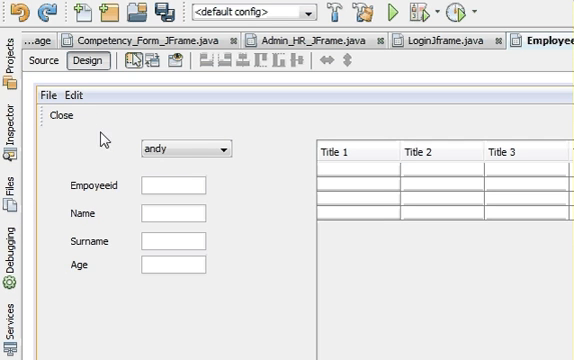
mouse_move(65, 117)
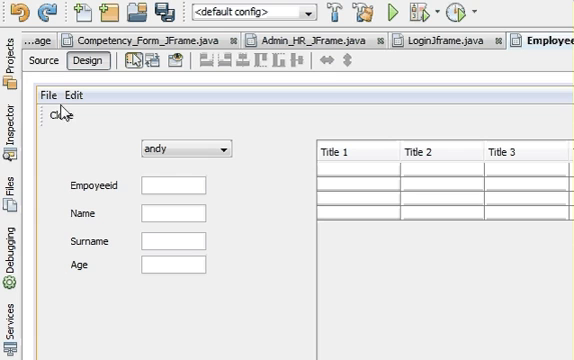
mouse_move(98, 125)
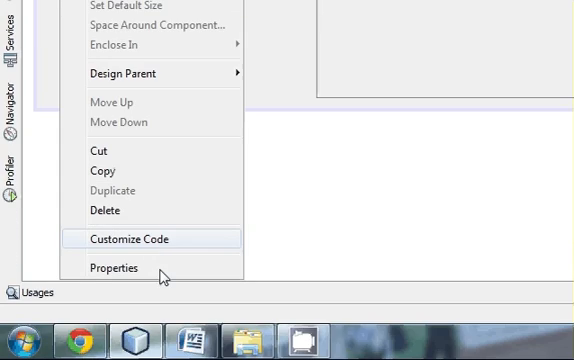
Step: Import Button-Close-icon.png into src, replacing the old copy, as jButton1's icon
left_click(112, 268)
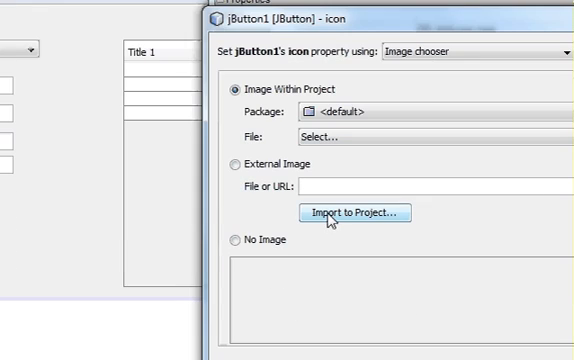
left_click(351, 213)
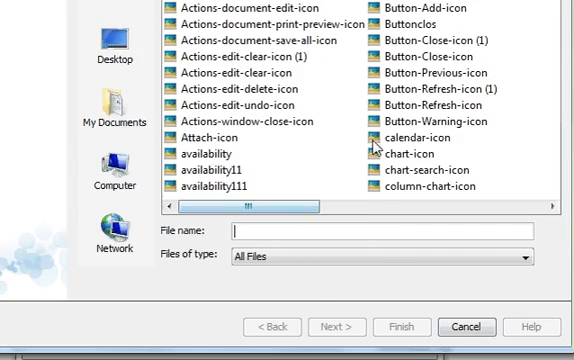
scroll("up", 3)
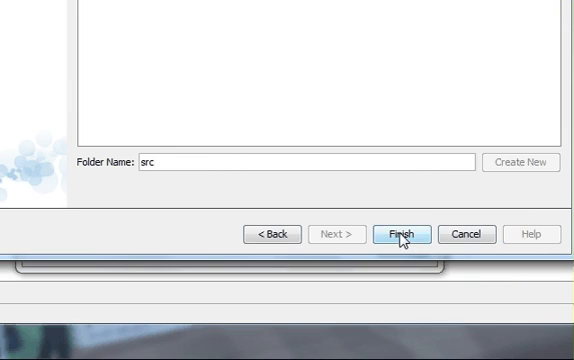
left_click(411, 233)
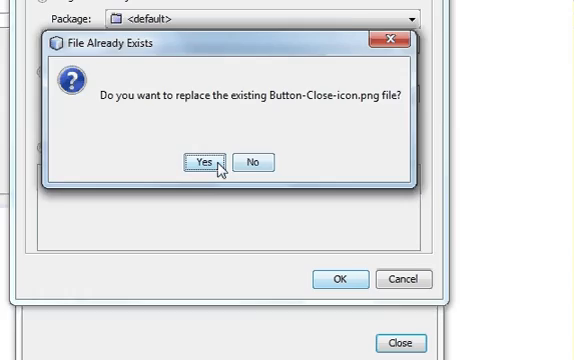
left_click(208, 161)
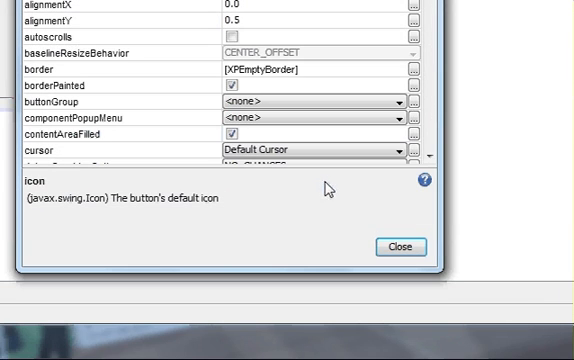
left_click(398, 246)
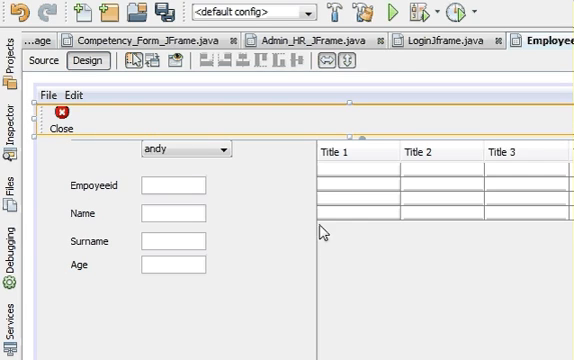
Step: Clear the 'Close' caption from the toolbar button's text
scroll("down", 3)
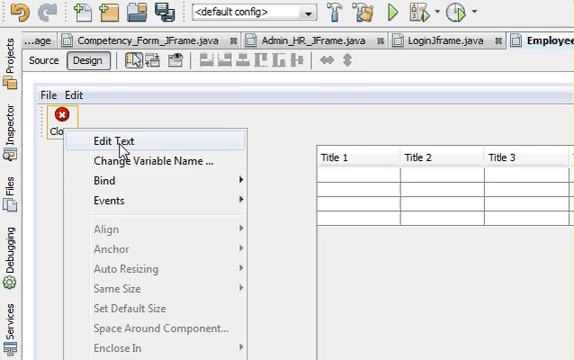
left_click(120, 139)
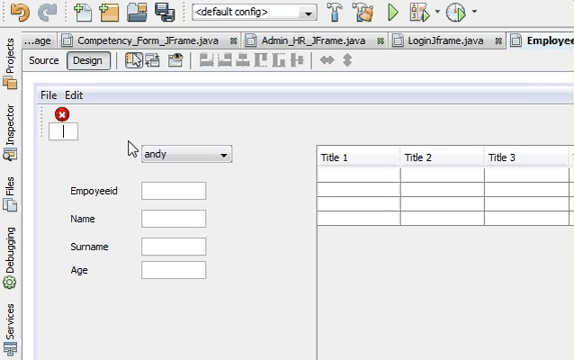
mouse_move(88, 170)
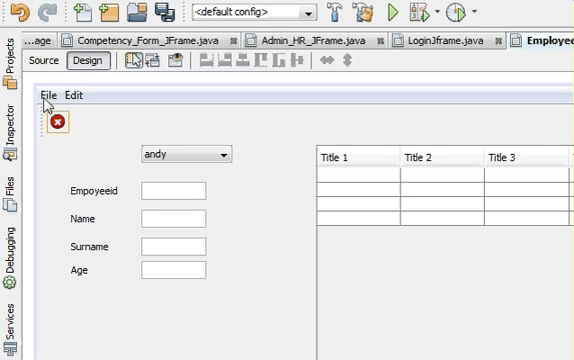
Step: Set Button-Close-icon.png as the icon of the File menu's Close item
left_click(45, 95)
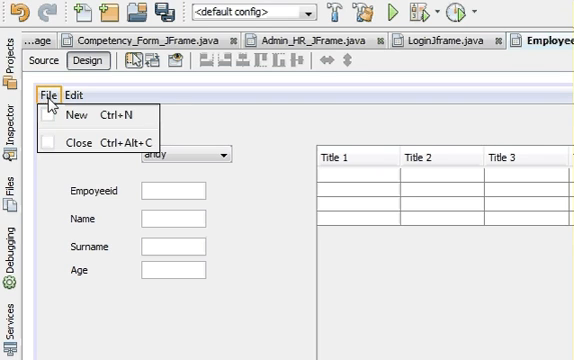
mouse_move(55, 149)
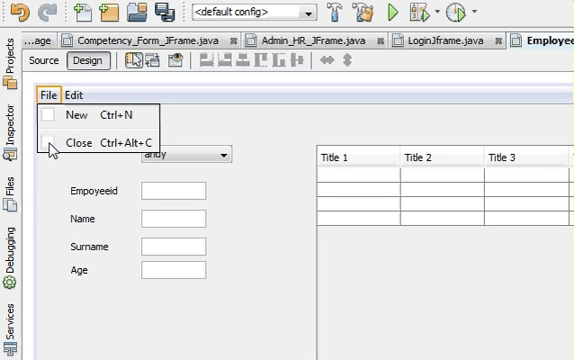
mouse_move(75, 146)
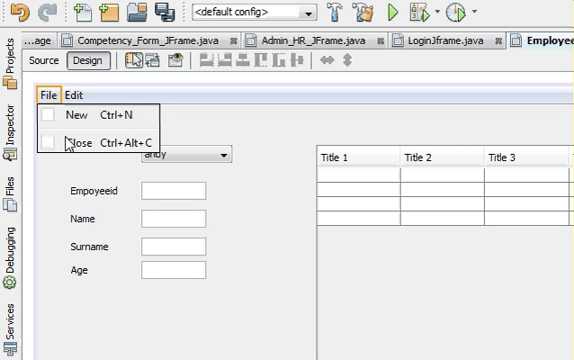
mouse_move(60, 147)
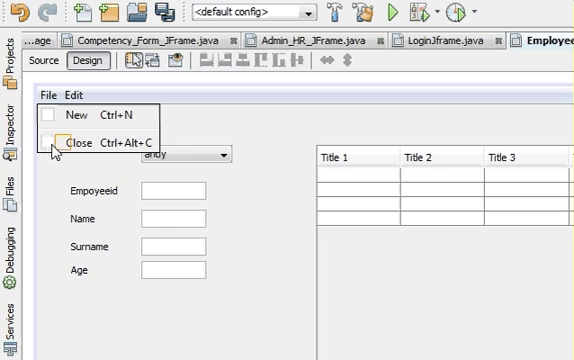
right_click(62, 142)
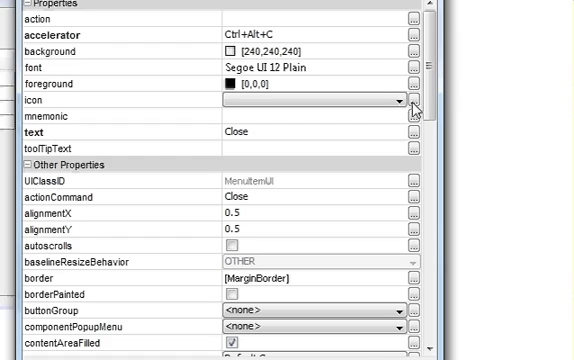
left_click(414, 100)
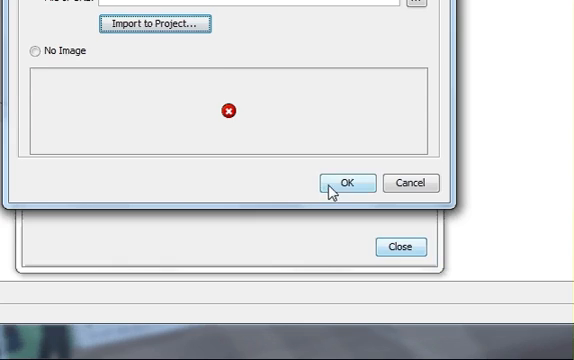
left_click(345, 182)
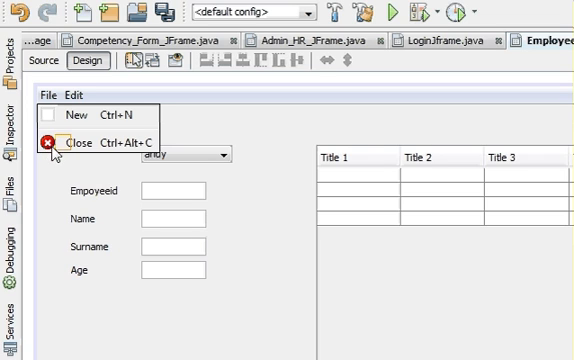
mouse_move(55, 177)
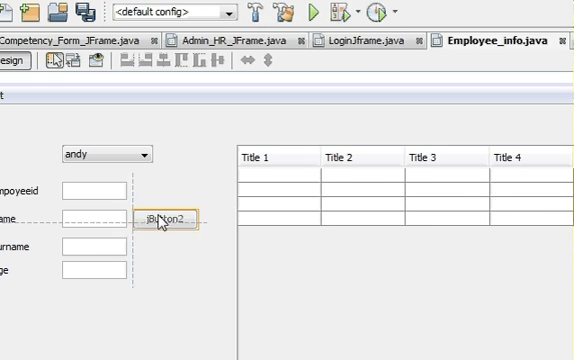
Step: Drop a new JButton beside the Empoyeeid field and label it Save
left_click_drag(175, 218, 180, 195)
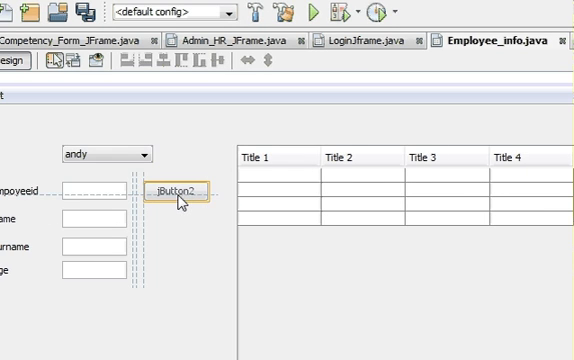
right_click(184, 192)
type("Save")
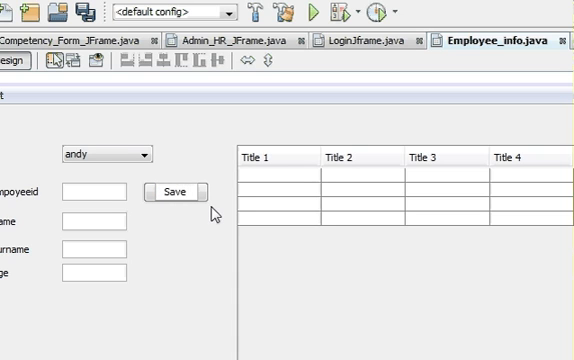
right_click(175, 192)
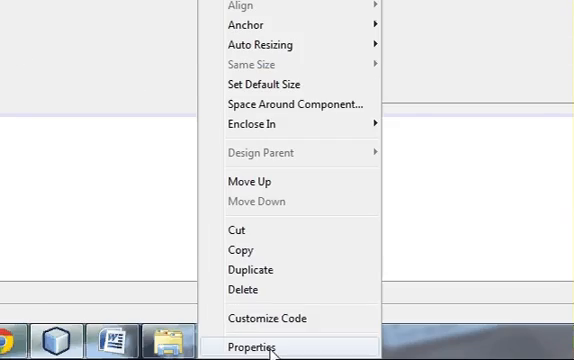
Step: Choose the floppy disk image as the Save button's icon property
left_click(257, 347)
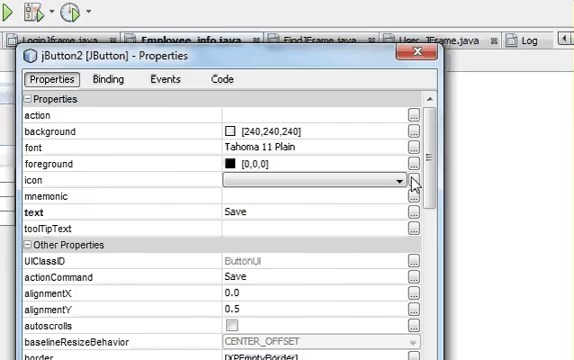
left_click(414, 180)
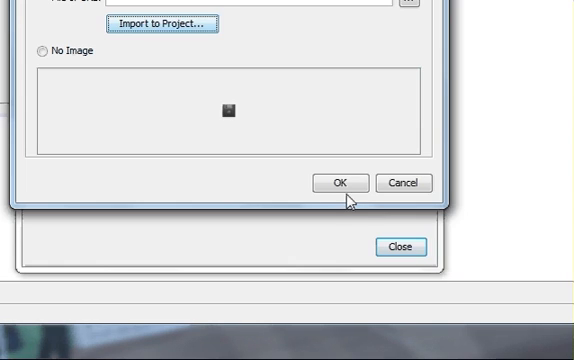
left_click(341, 182)
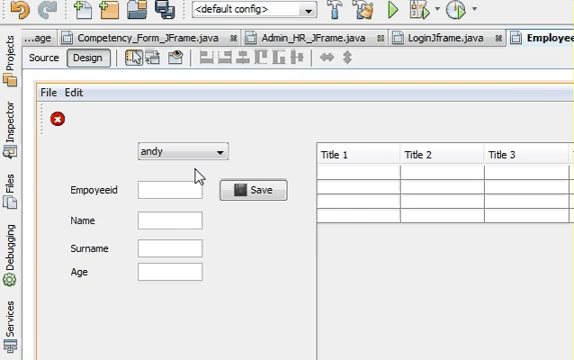
mouse_move(147, 184)
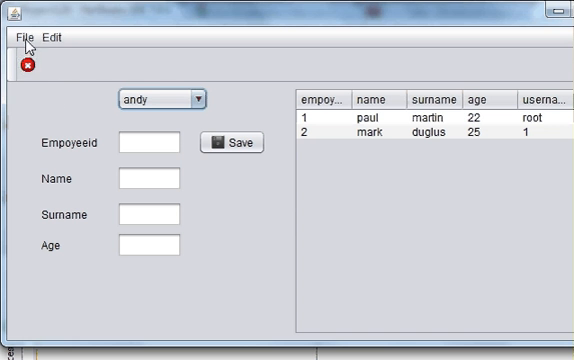
Step: Run the project to check the icon-only Close button and floppy Save button
left_click(22, 38)
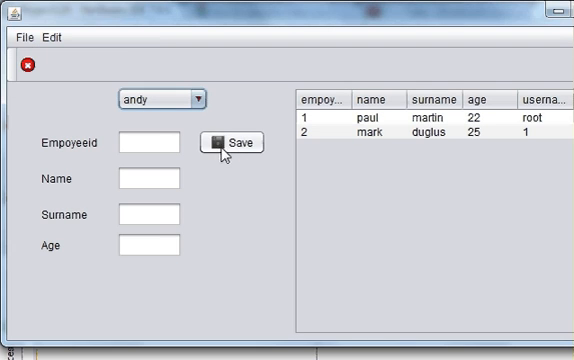
mouse_move(234, 167)
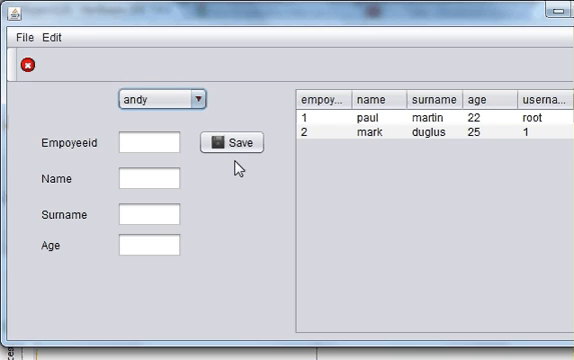